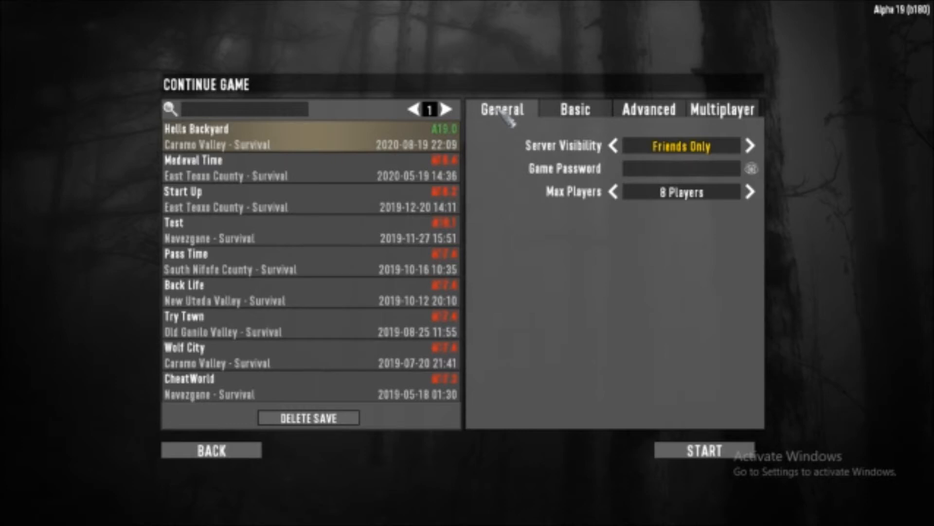
Show the Basic settings, nudging XP Multiplier to 100% and back to 75%
{"action": "left_click", "coordinate": [575, 109]}
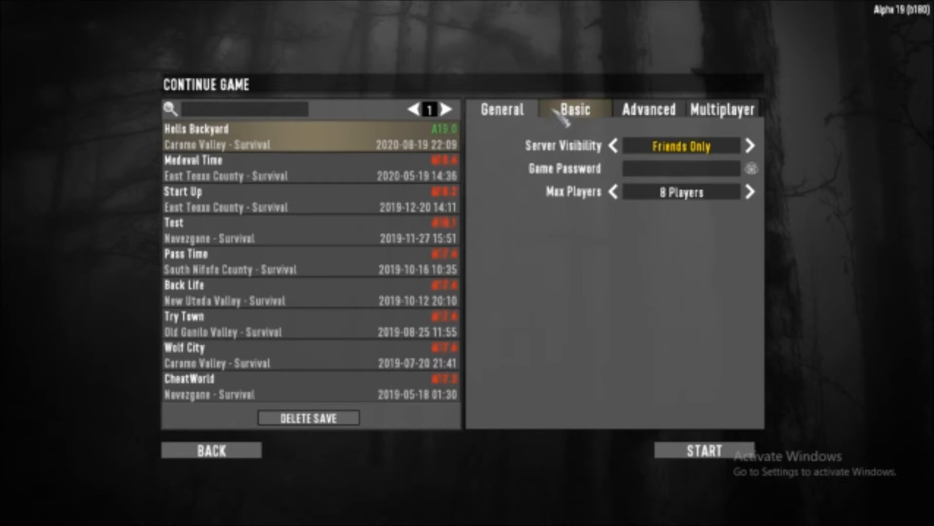
{"action": "left_click", "coordinate": [501, 109]}
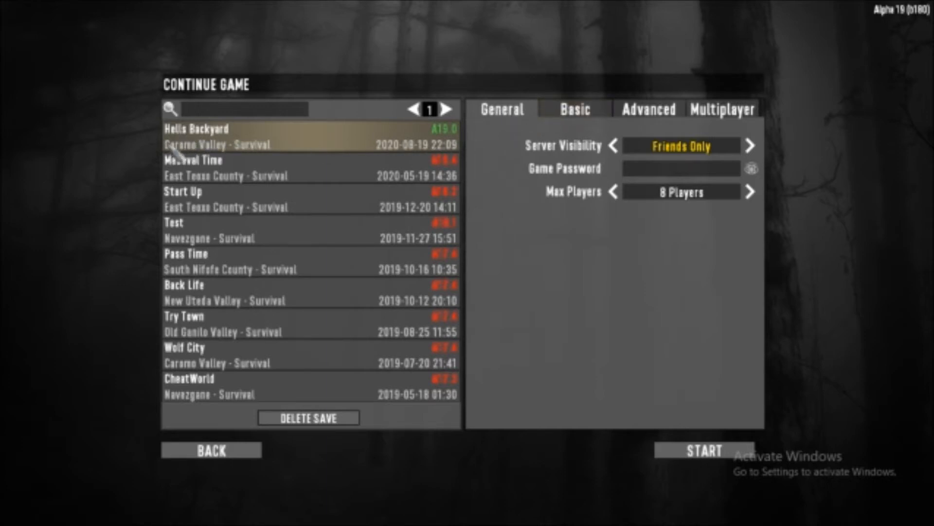
{"action": "mouse_move", "coordinate": [522, 136]}
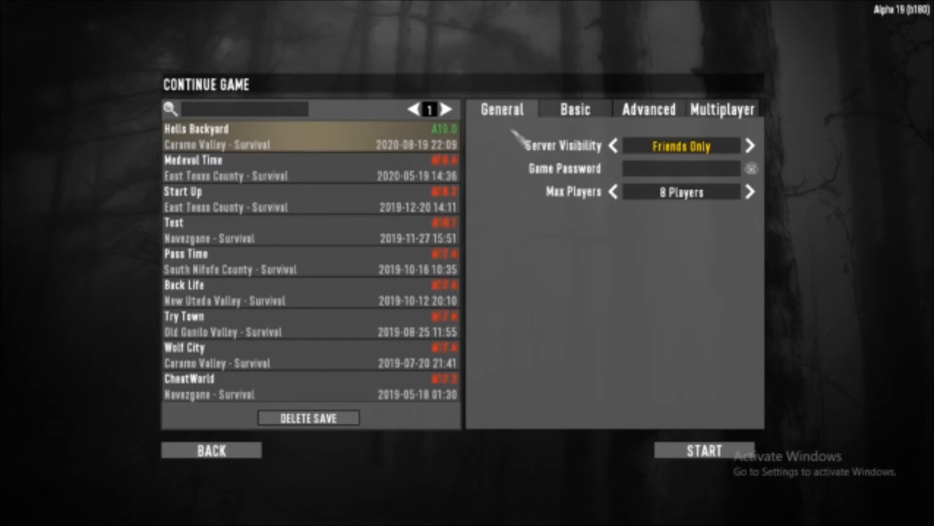
{"action": "left_click", "coordinate": [573, 109]}
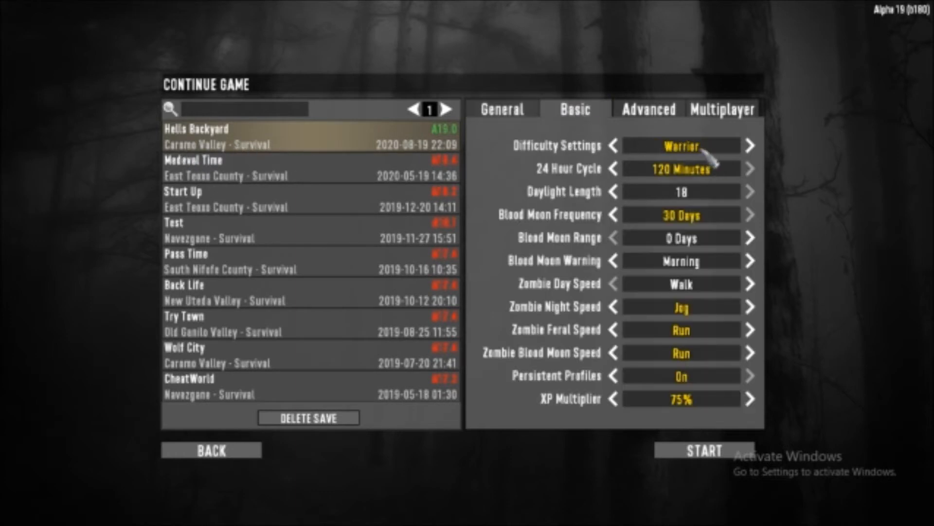
{"action": "mouse_move", "coordinate": [690, 182]}
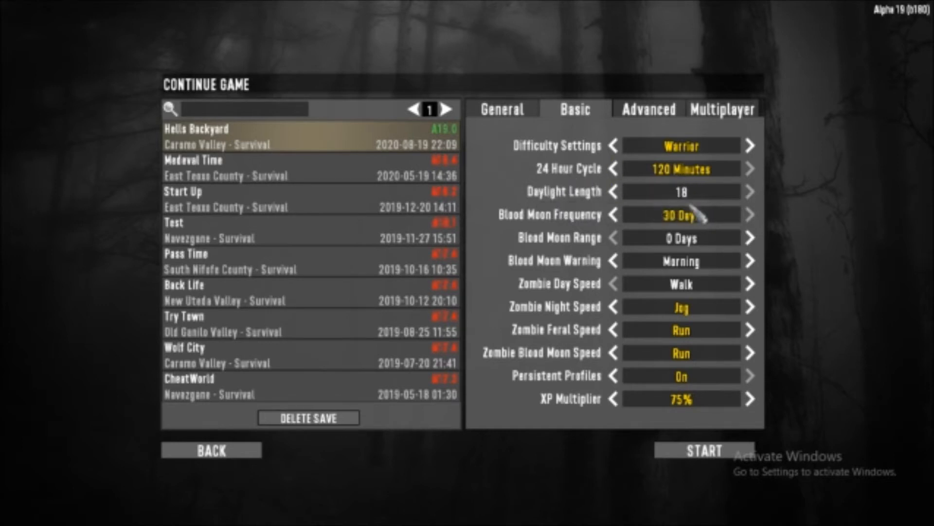
{"action": "mouse_move", "coordinate": [689, 238]}
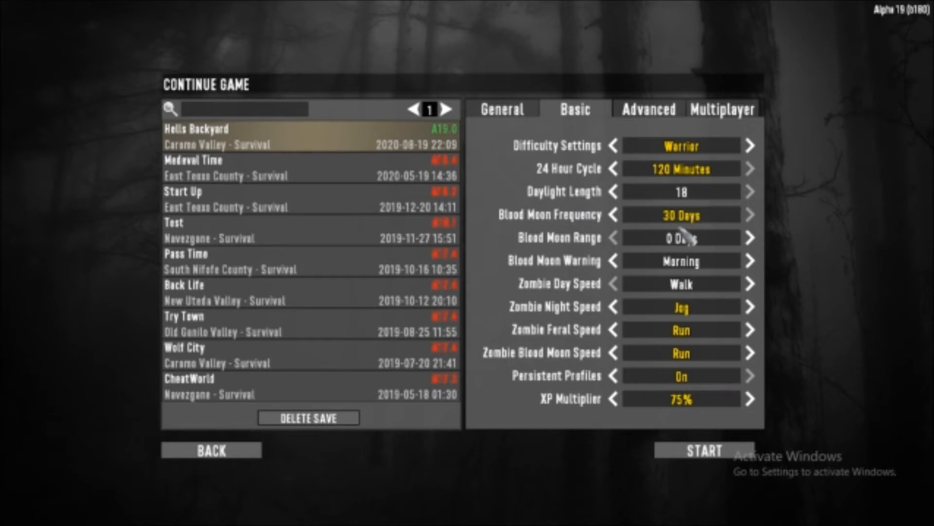
{"action": "mouse_move", "coordinate": [682, 260]}
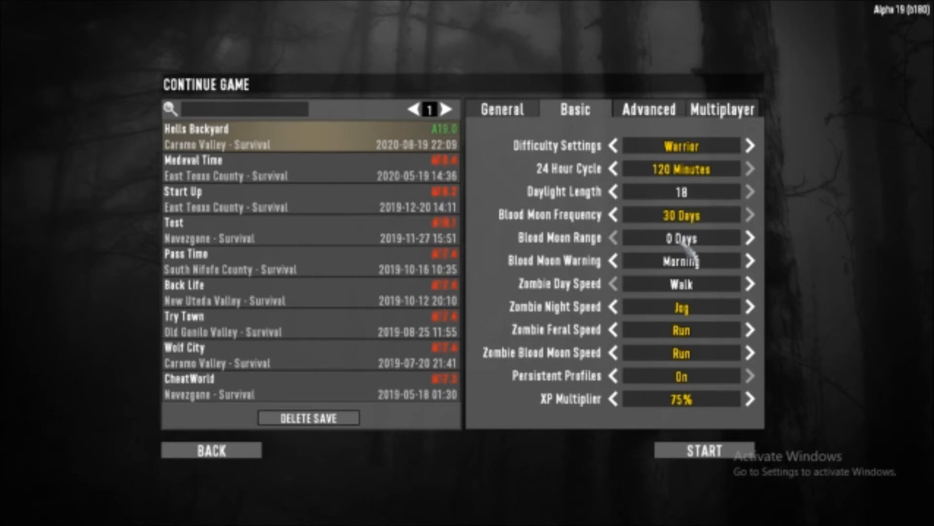
{"action": "mouse_move", "coordinate": [697, 271]}
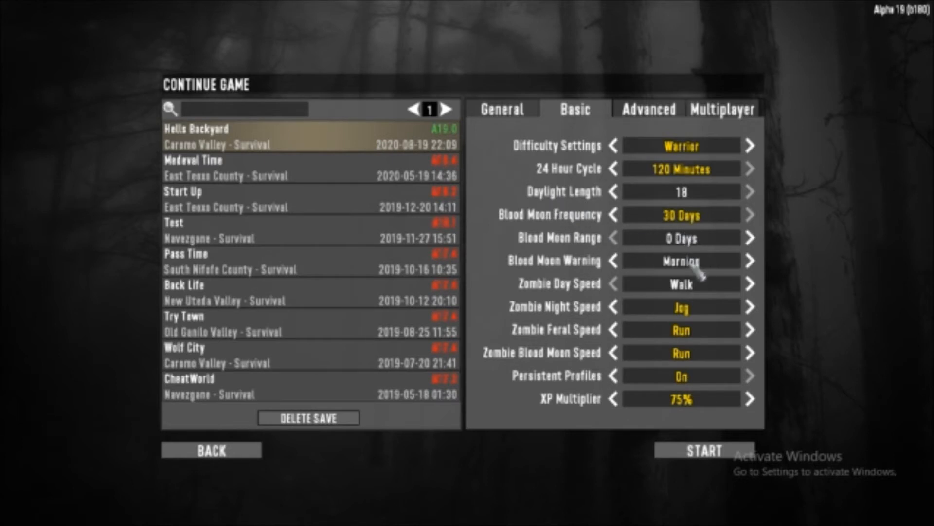
{"action": "mouse_move", "coordinate": [703, 292]}
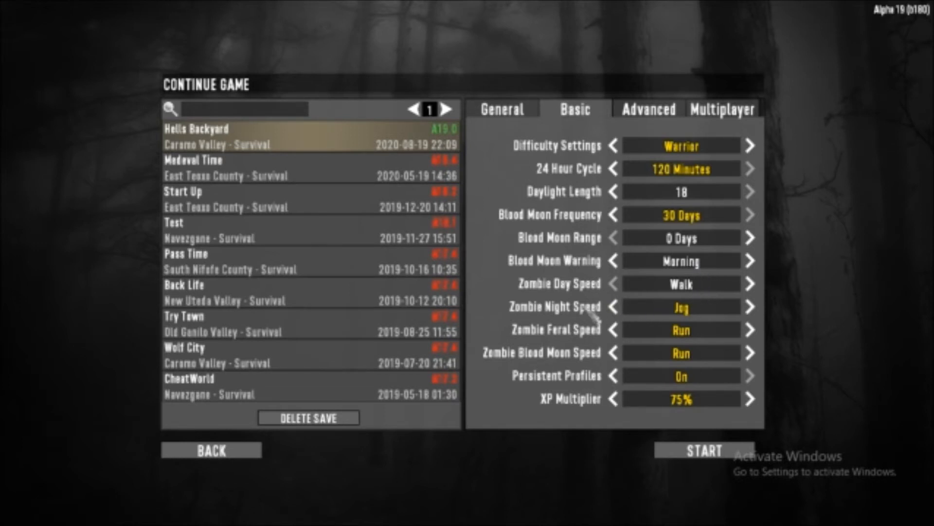
{"action": "mouse_move", "coordinate": [700, 343]}
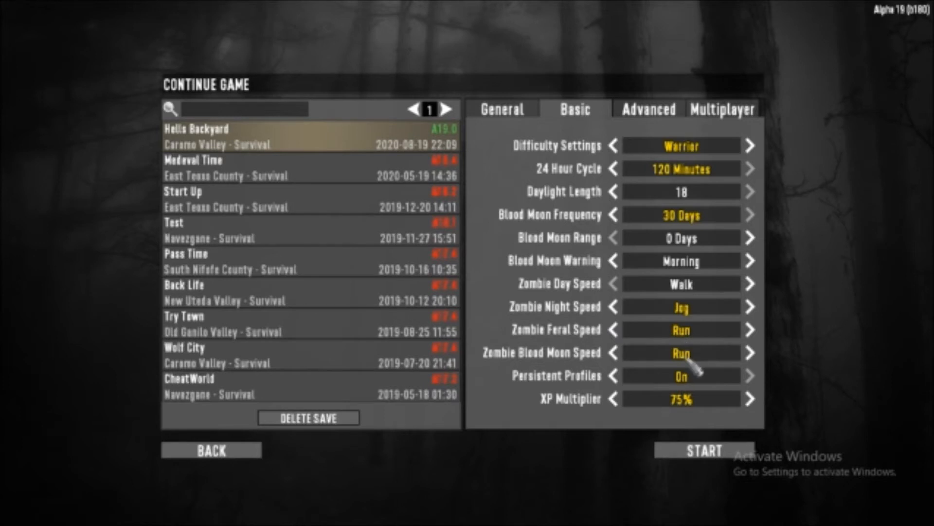
{"action": "mouse_move", "coordinate": [707, 414]}
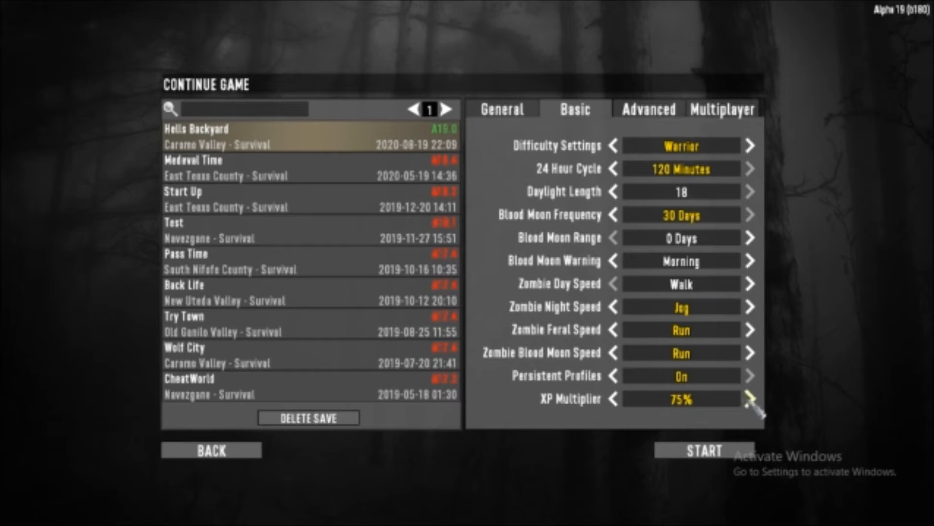
{"action": "left_click", "coordinate": [749, 399]}
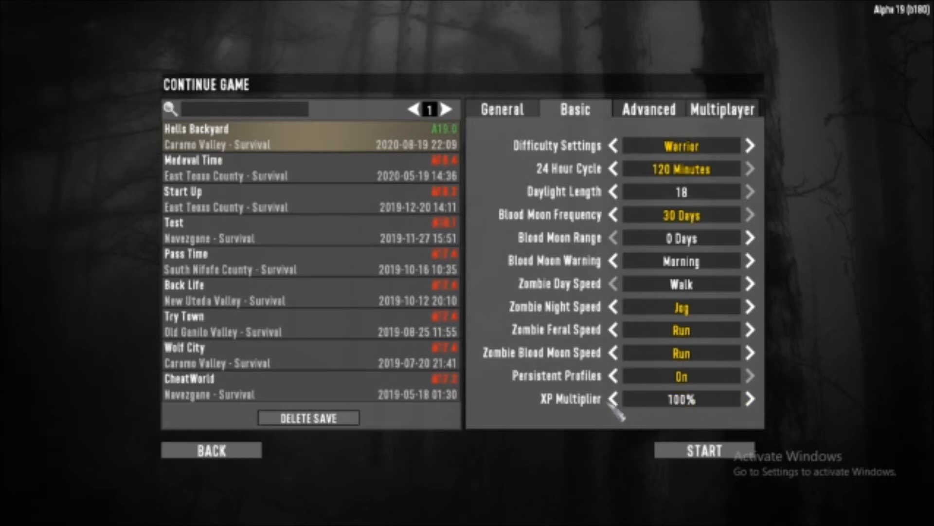
{"action": "left_click", "coordinate": [614, 399]}
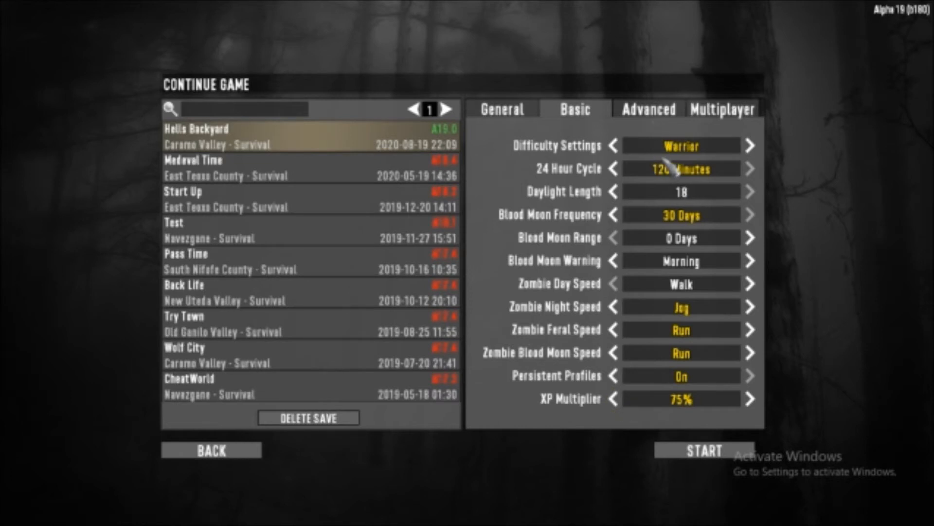
{"action": "left_click", "coordinate": [648, 109]}
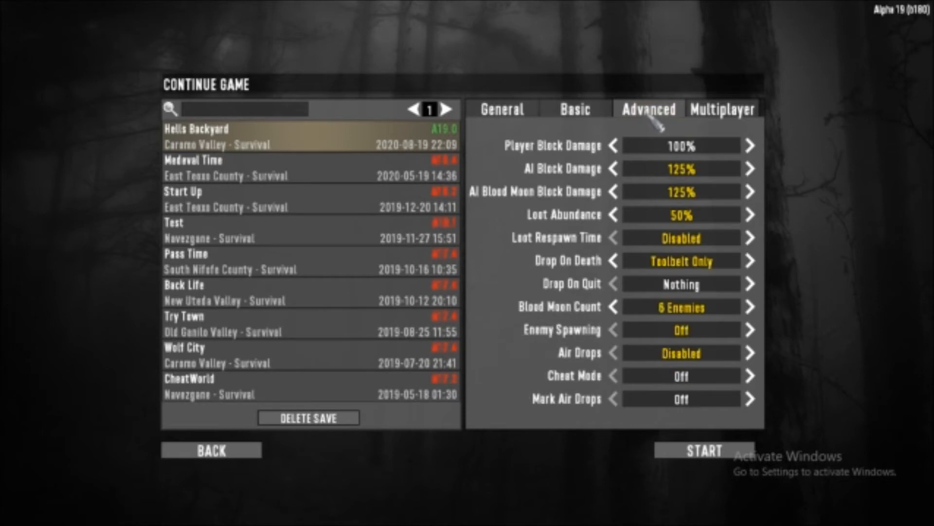
{"action": "mouse_move", "coordinate": [703, 155]}
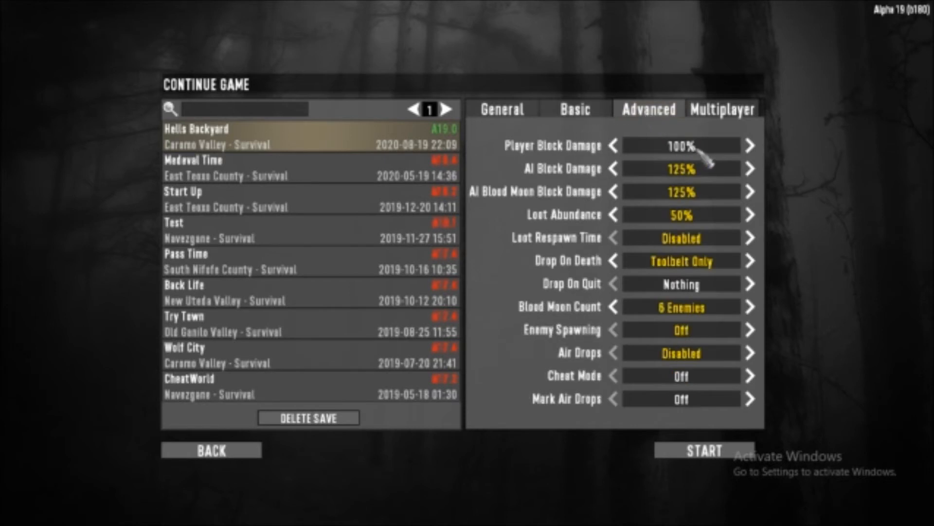
{"action": "mouse_move", "coordinate": [704, 179]}
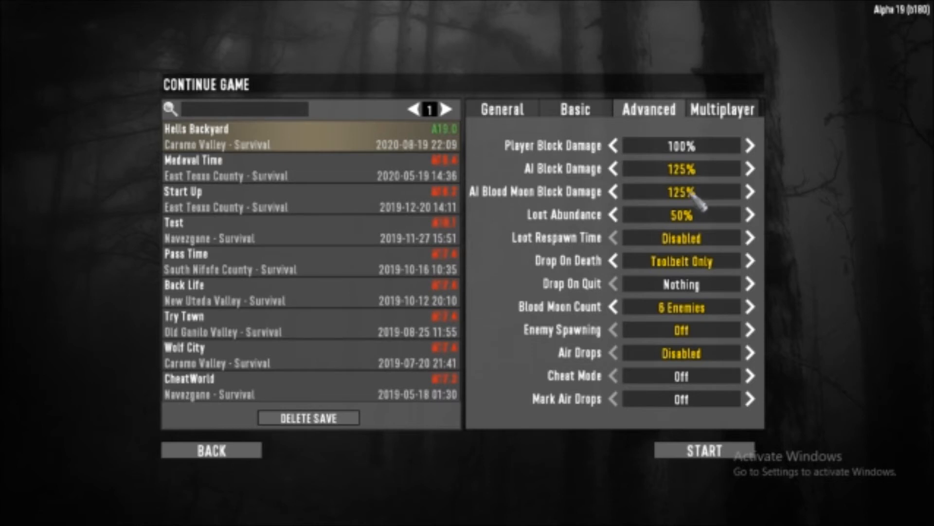
{"action": "mouse_move", "coordinate": [700, 172]}
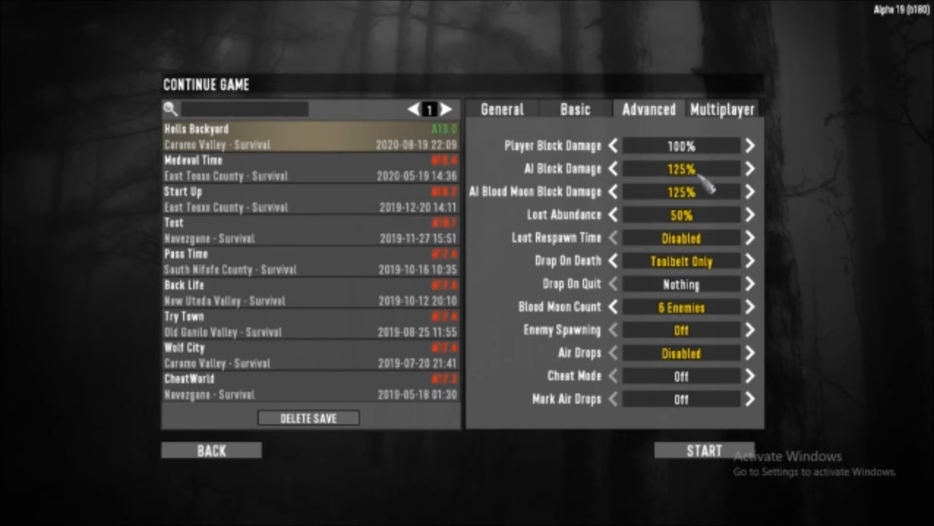
{"action": "mouse_move", "coordinate": [721, 235]}
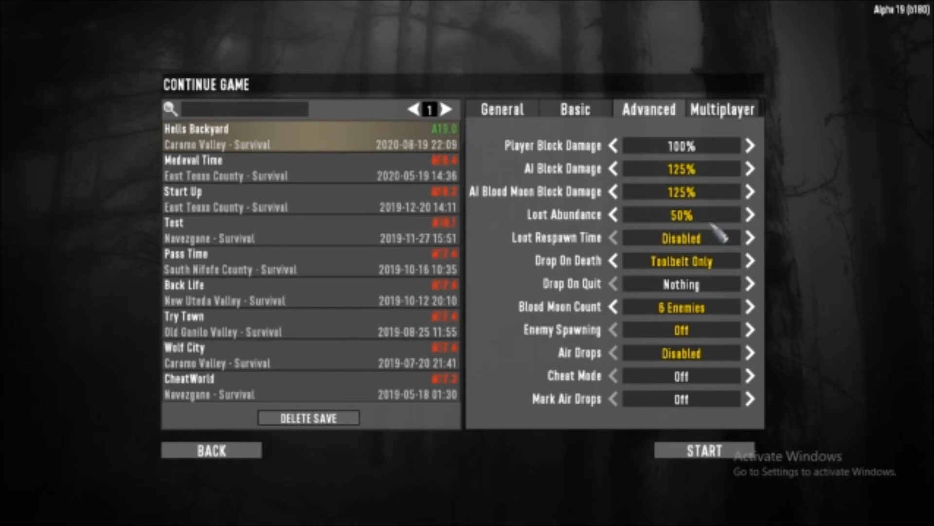
{"action": "mouse_move", "coordinate": [712, 224]}
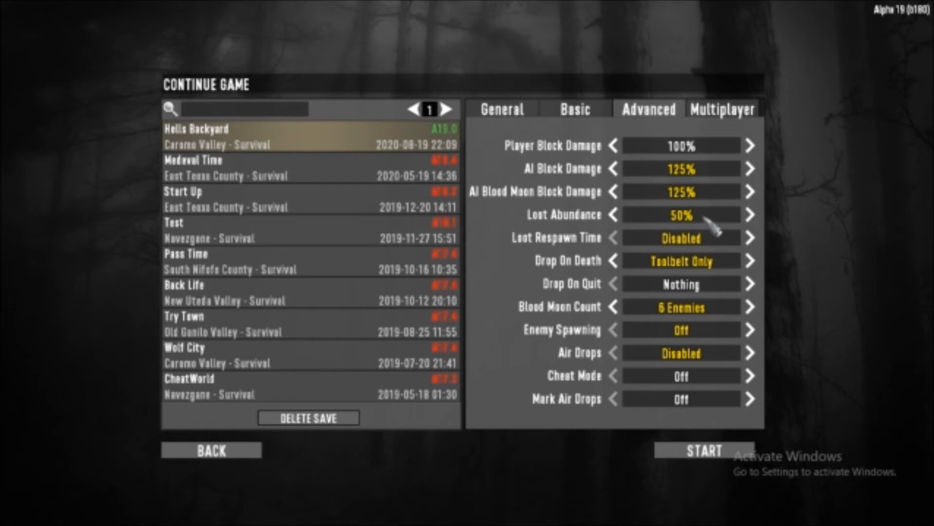
{"action": "left_click", "coordinate": [751, 215]}
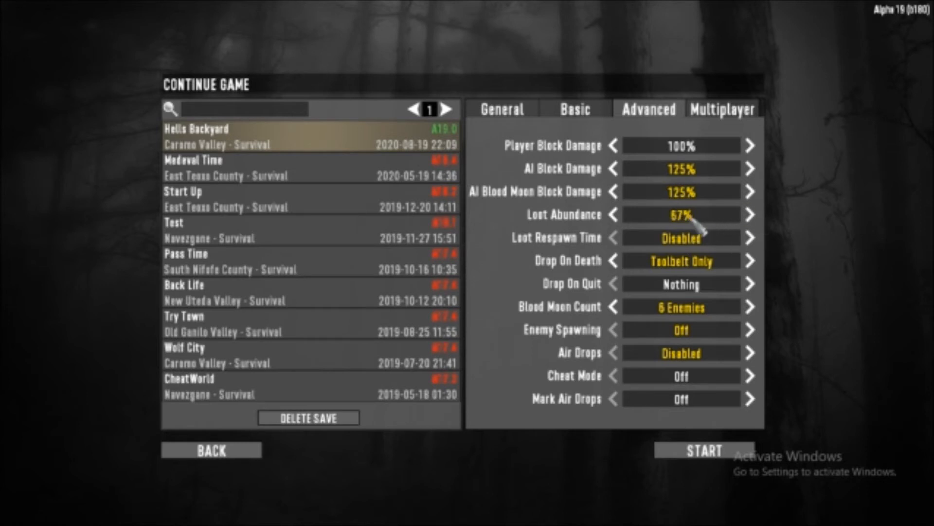
{"action": "left_click", "coordinate": [612, 214]}
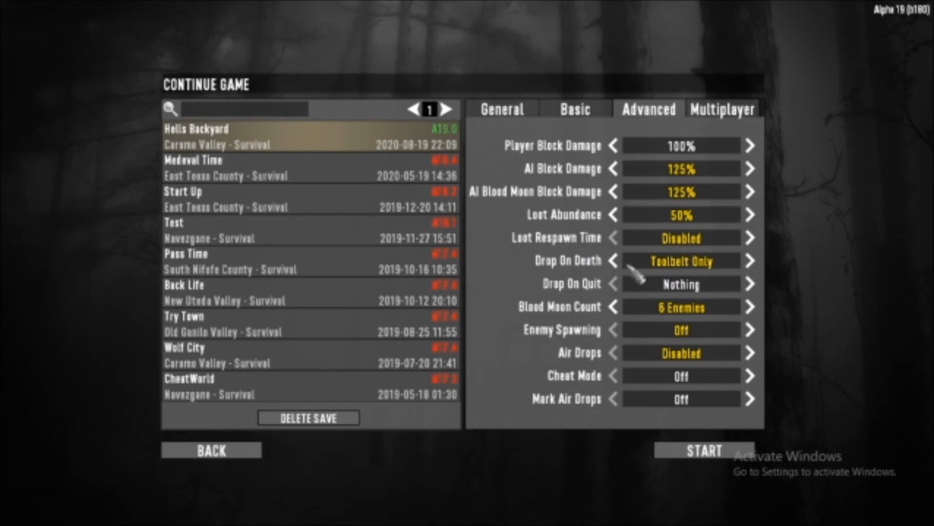
{"action": "mouse_move", "coordinate": [605, 297]}
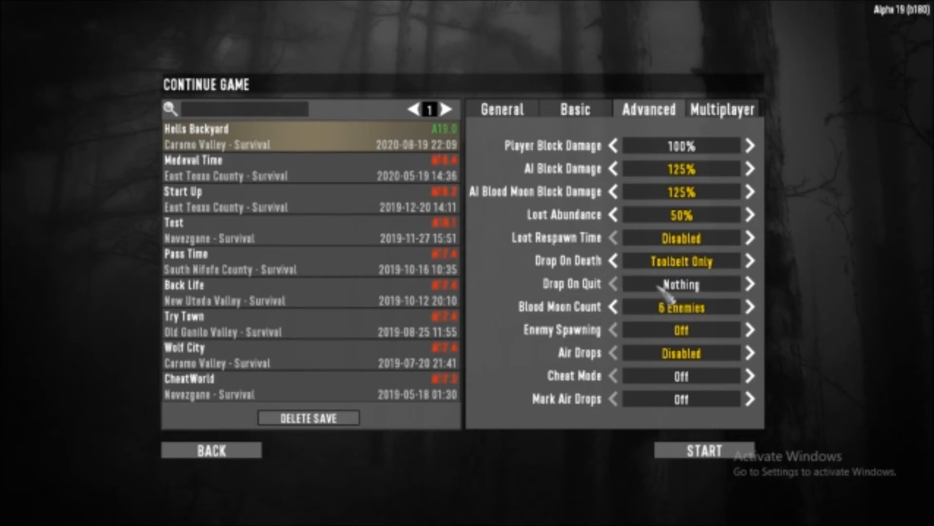
{"action": "mouse_move", "coordinate": [667, 334]}
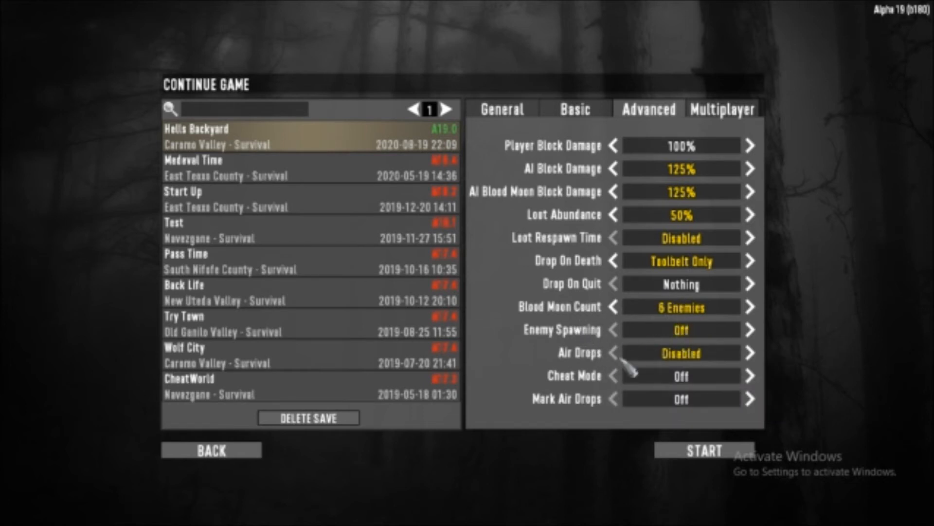
{"action": "mouse_move", "coordinate": [673, 313]}
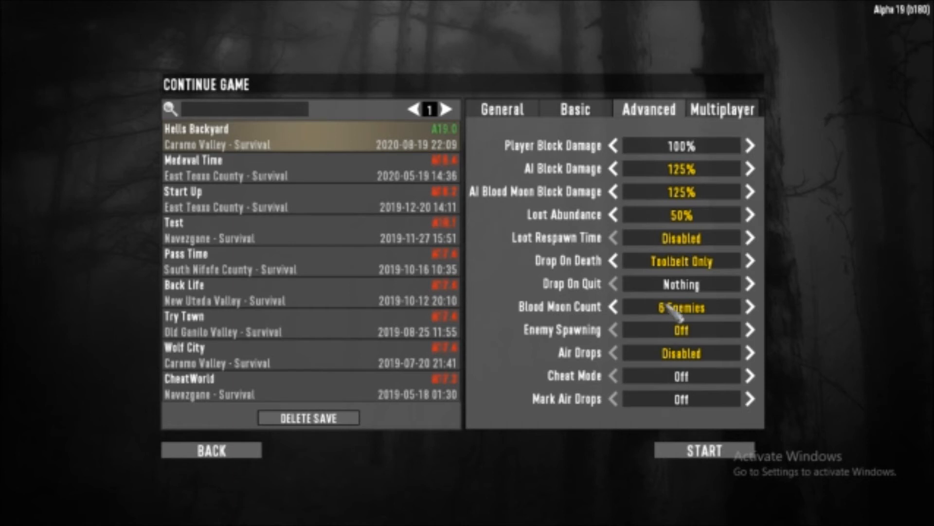
{"action": "mouse_move", "coordinate": [680, 307]}
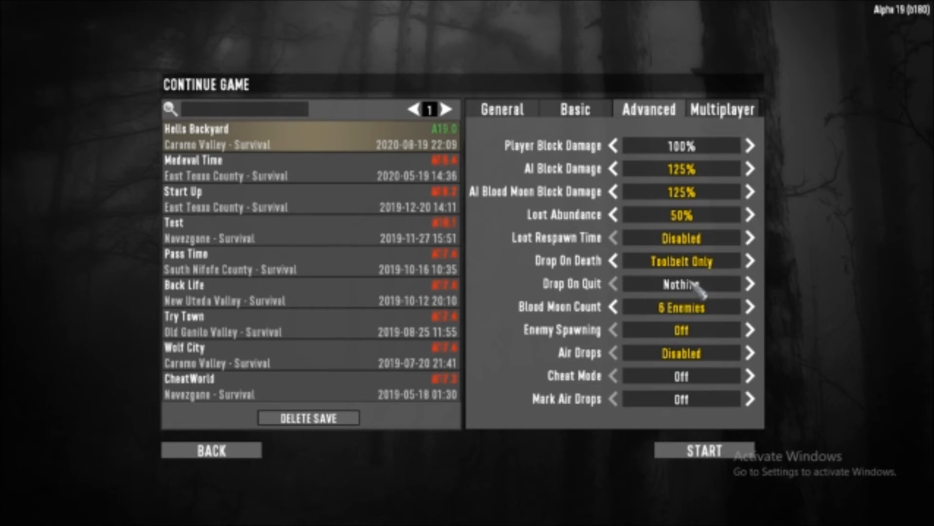
Change Drop On Death from Toolbelt Only, via Delete All, to Everything
{"action": "left_click", "coordinate": [749, 261]}
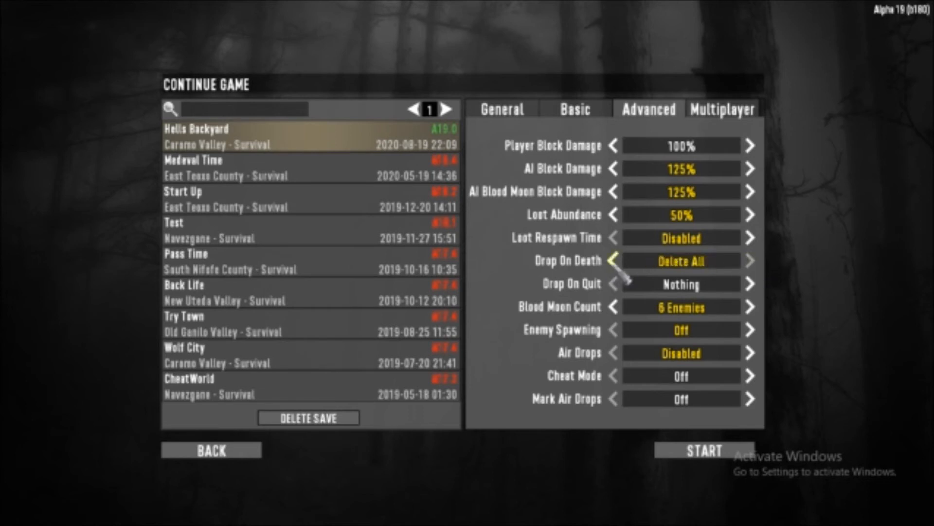
{"action": "left_click", "coordinate": [613, 260]}
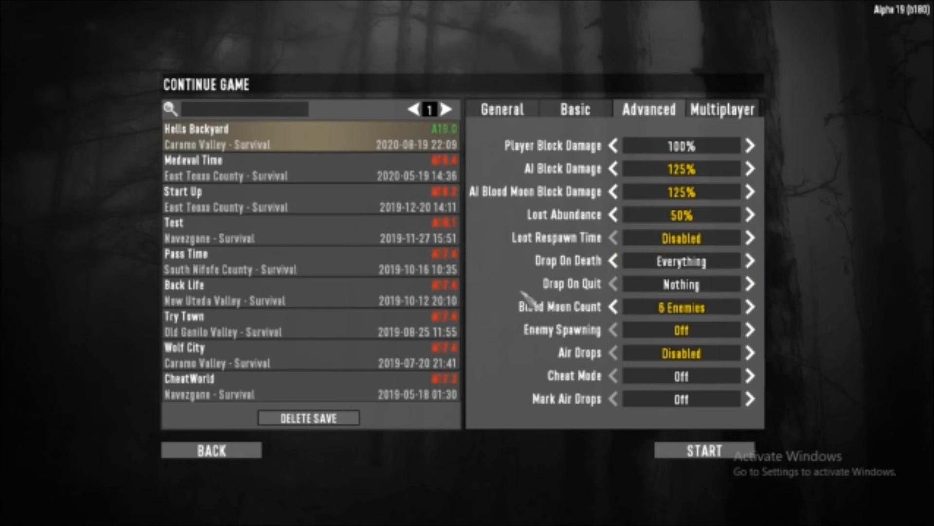
{"action": "mouse_move", "coordinate": [531, 289]}
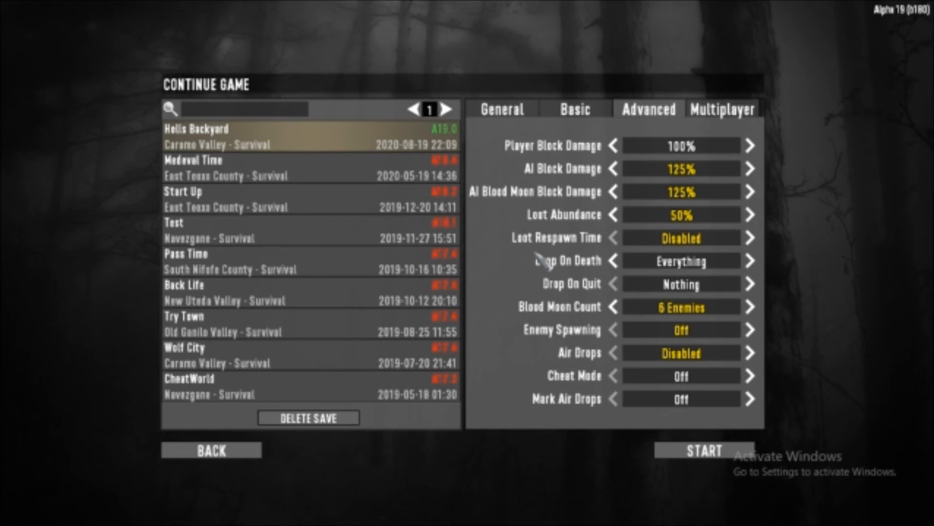
{"action": "mouse_move", "coordinate": [579, 146]}
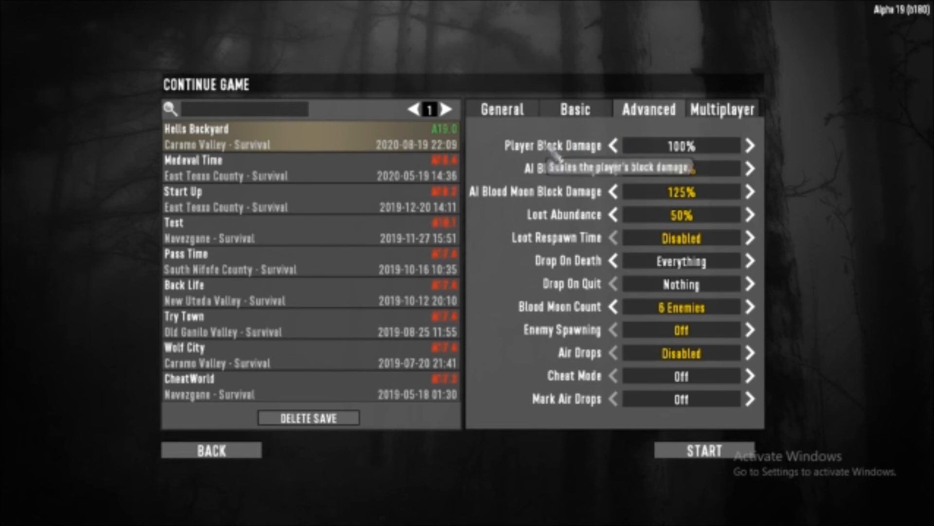
{"action": "left_click", "coordinate": [751, 168]}
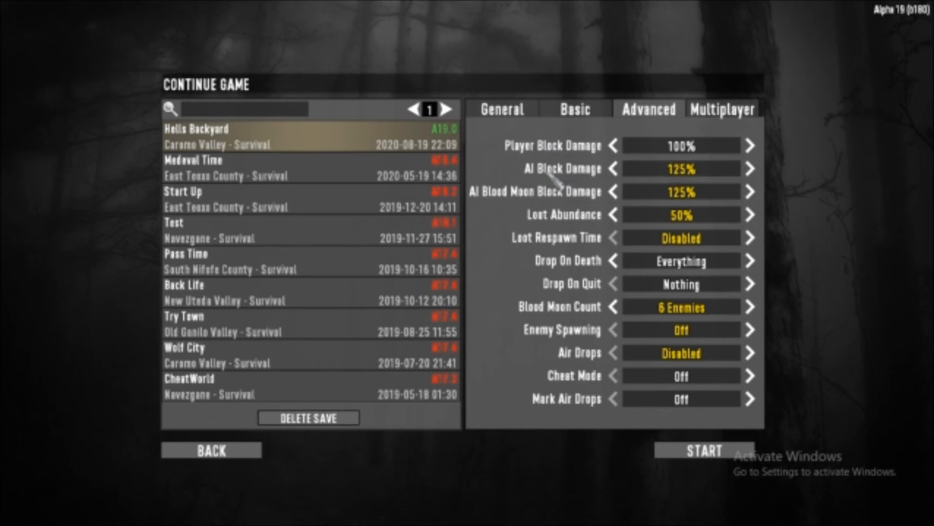
{"action": "mouse_move", "coordinate": [560, 284]}
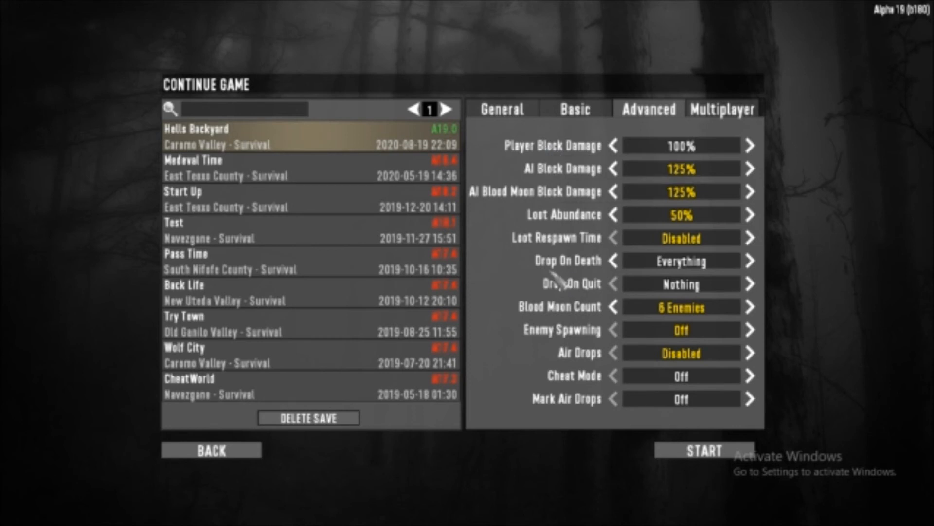
{"action": "mouse_move", "coordinate": [529, 282]}
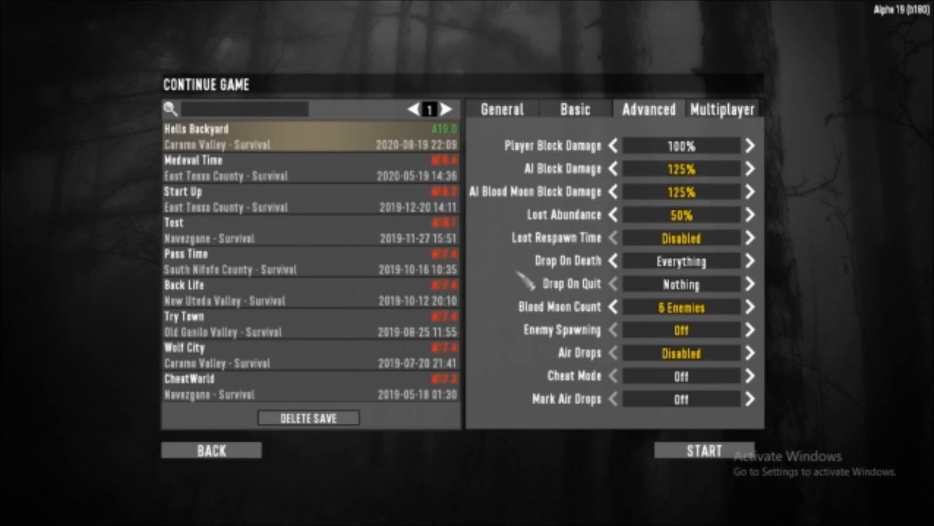
{"action": "mouse_move", "coordinate": [510, 301]}
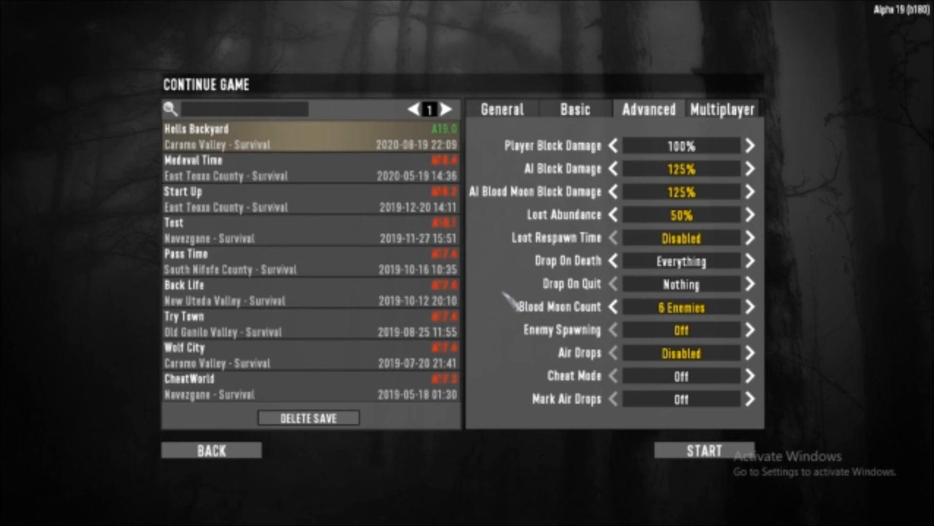